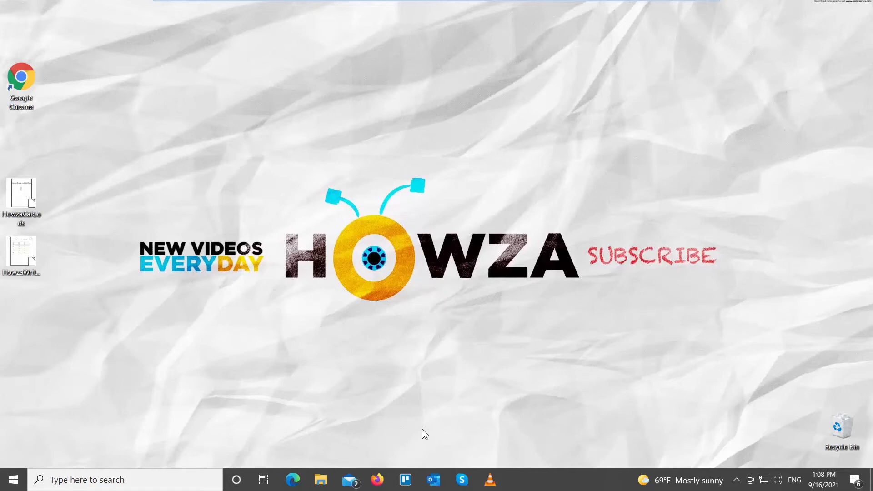
mouse_move(295, 343)
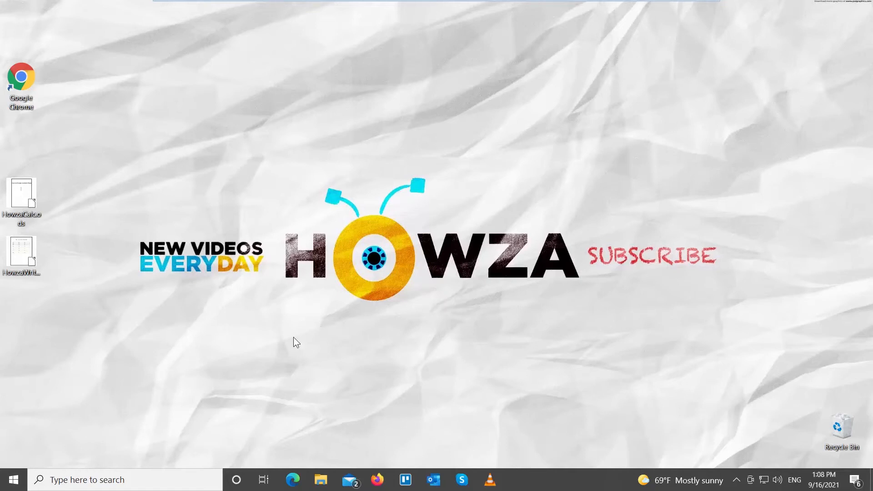
Step: Load HowzaCalc.ods and add blank sheets up to Sheet6
left_click(21, 193)
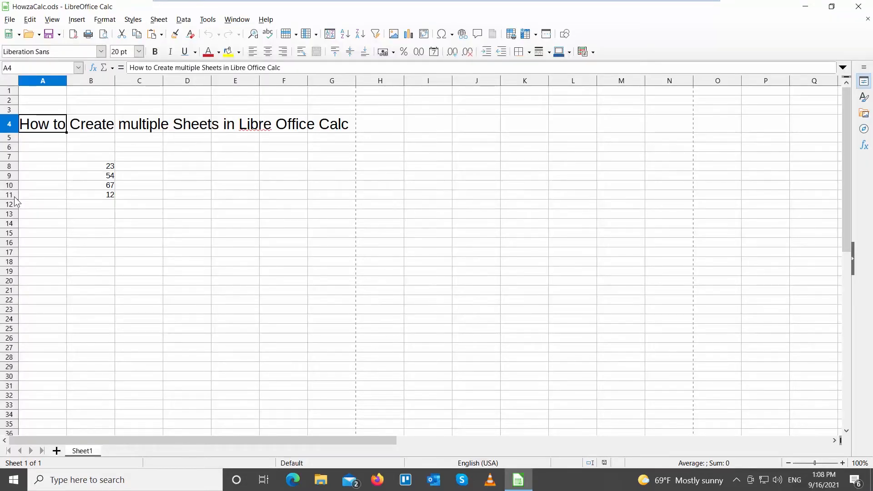
mouse_move(51, 389)
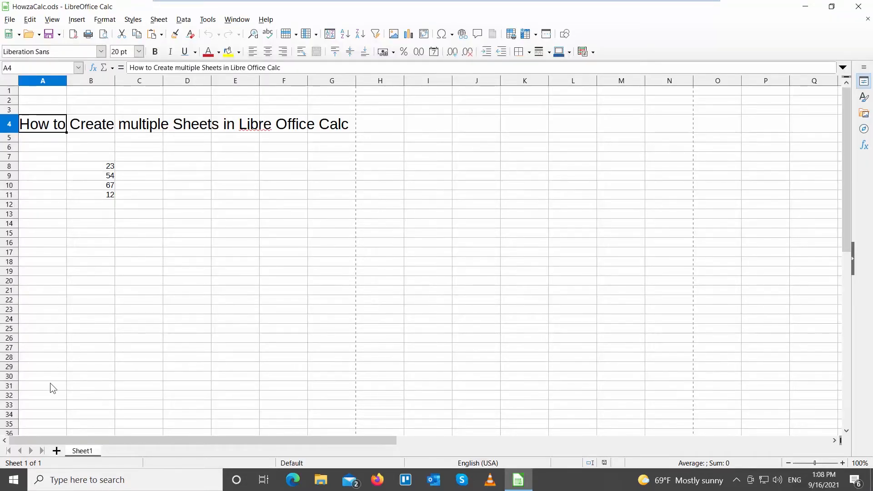
left_click(55, 451)
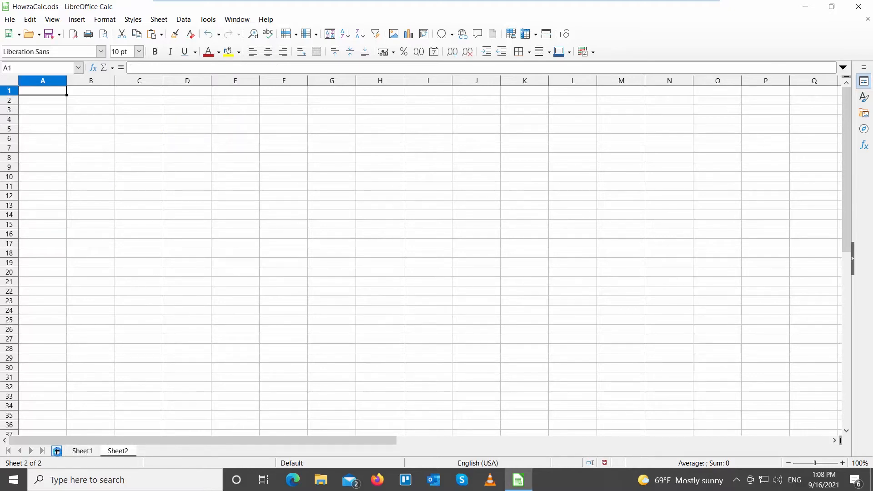
left_click(55, 452)
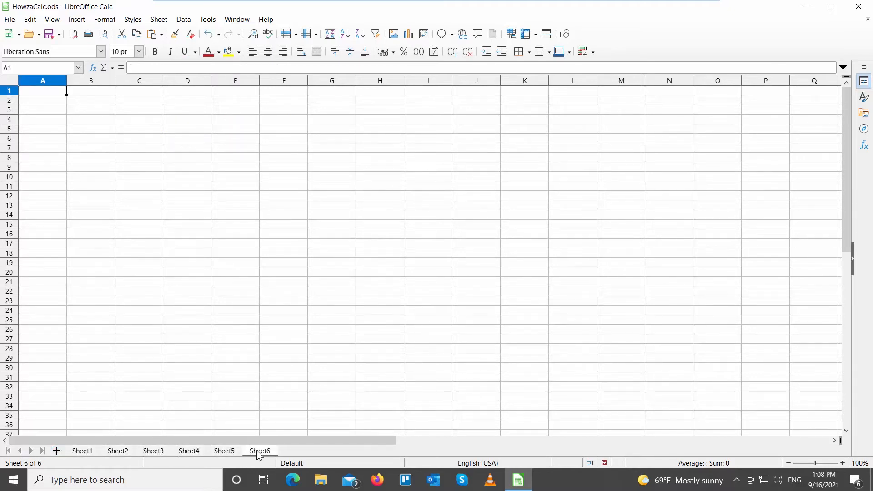
Step: Bring up the context menu on the Sheet6 tab to delete it
right_click(259, 451)
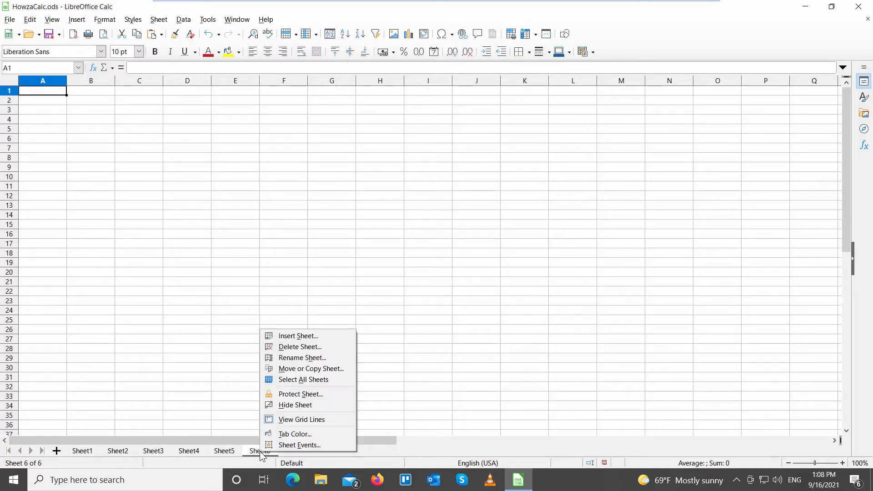
mouse_move(299, 347)
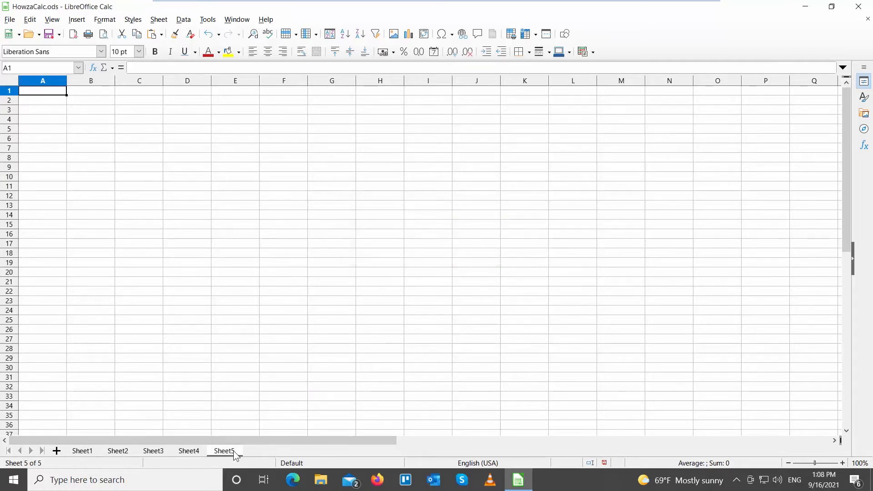
Step: Insert a new sheet after Sheet5, keeping the default name Sheet6
right_click(224, 451)
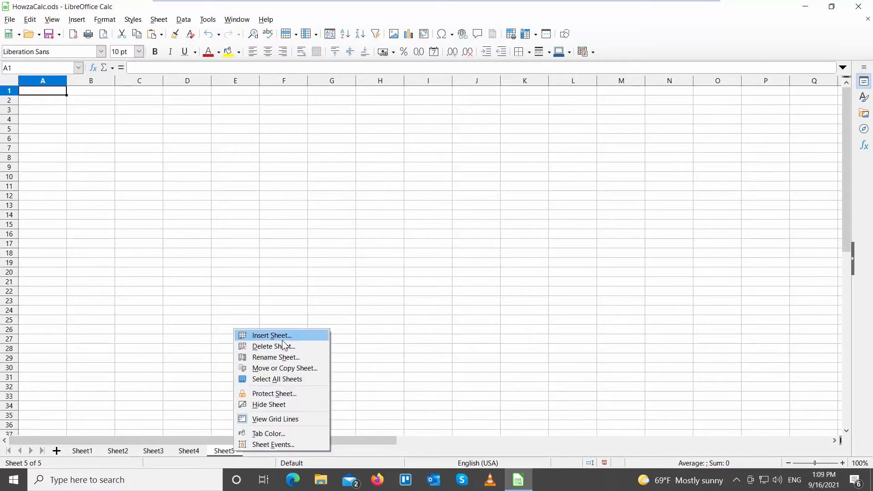
left_click(271, 336)
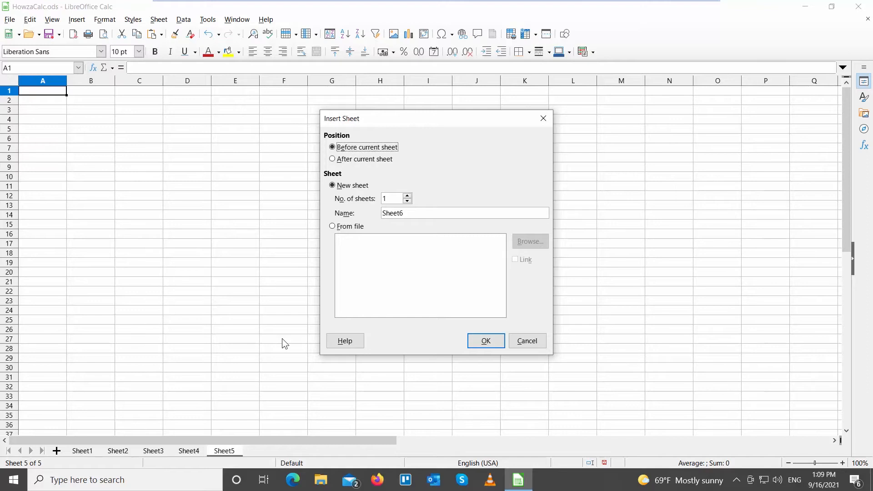
mouse_move(408, 201)
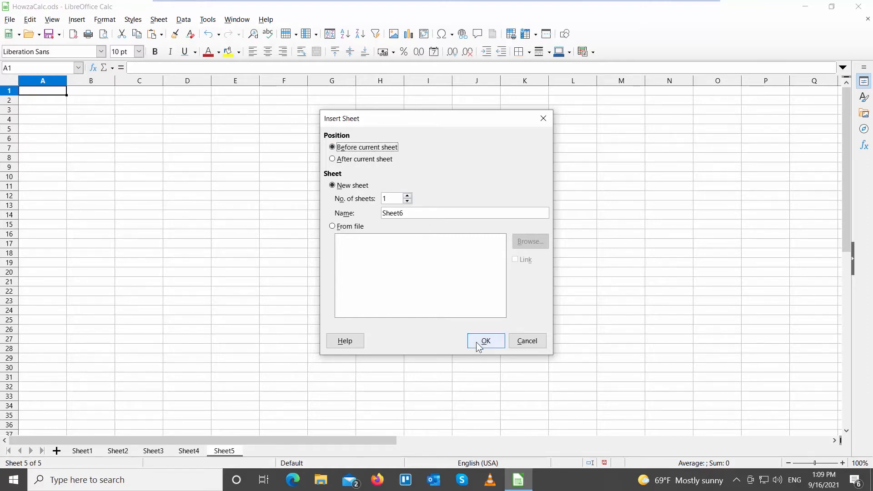
left_click(485, 340)
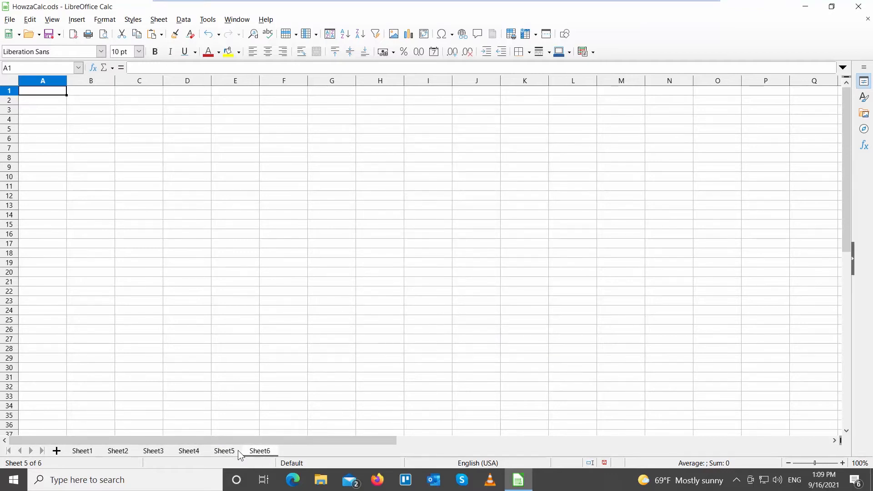
Step: Give the Sheet5 tab a red colour
right_click(224, 451)
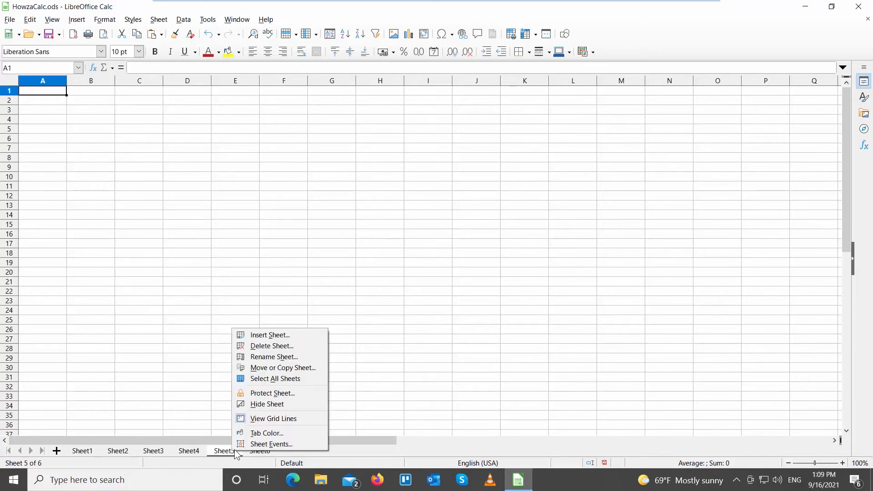
left_click(266, 433)
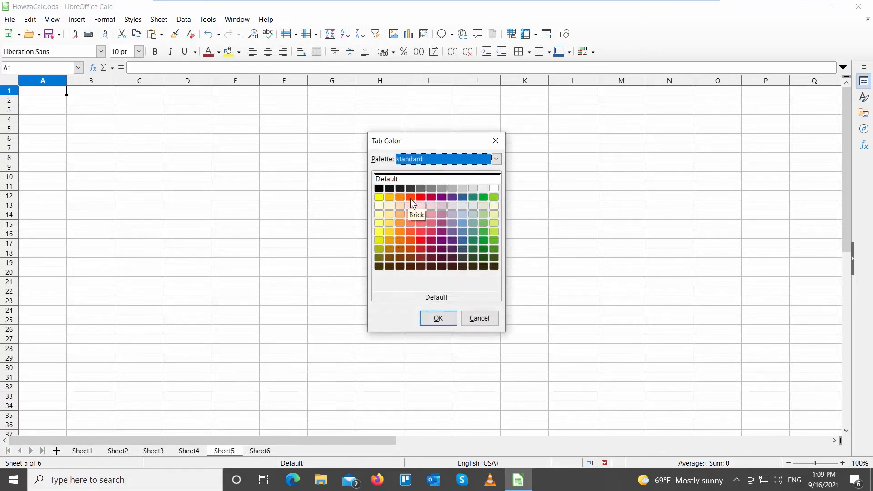
left_click(479, 318)
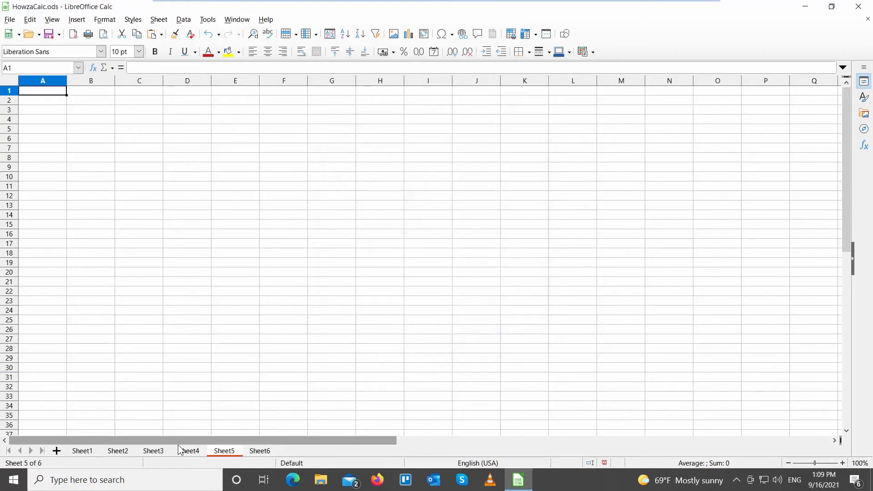
Step: Colour the Sheet3 tab yellow-green and remove Sheet6, leaving five sheets
left_click(495, 159)
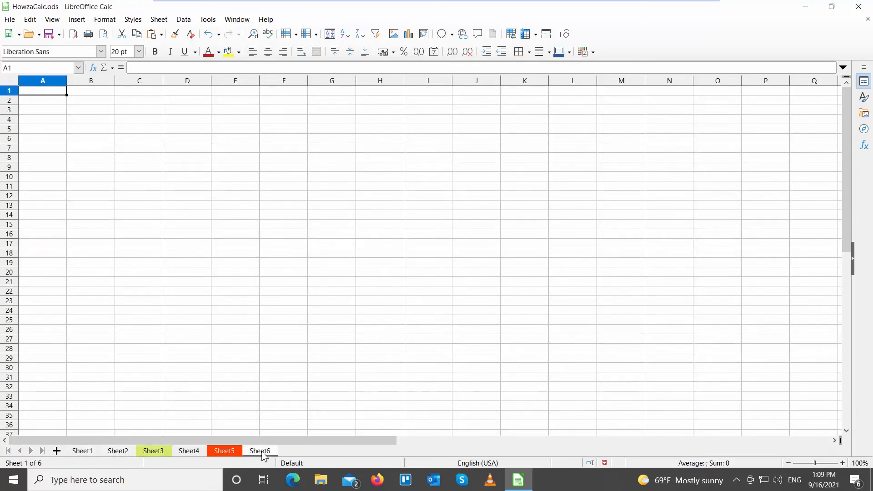
left_click(259, 450)
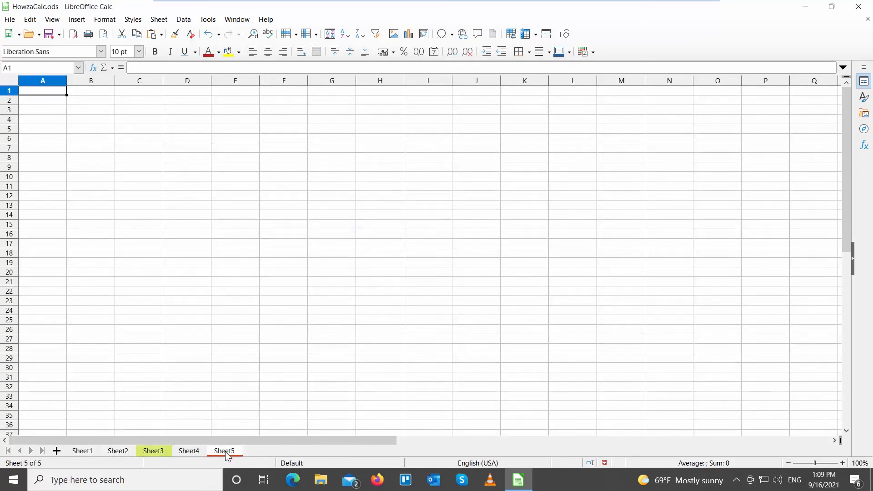
right_click(224, 451)
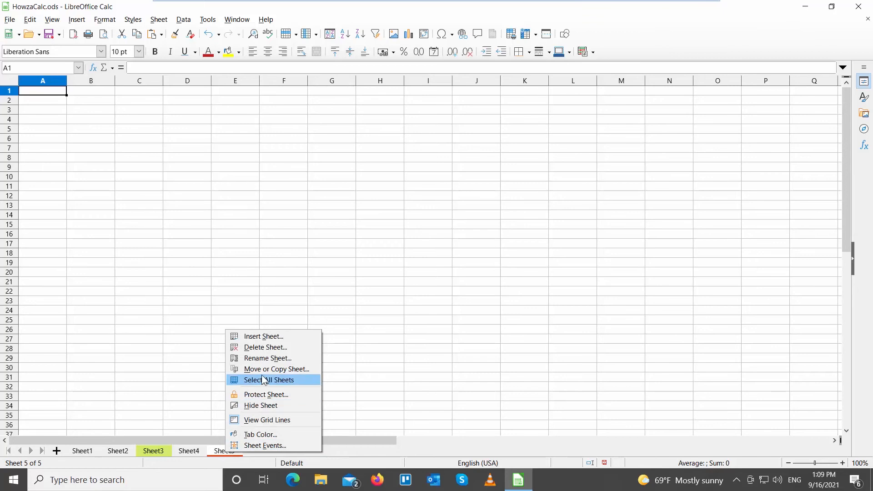
Step: Rename Sheet5 to 'Howza', keeping its red tab colour
left_click(267, 358)
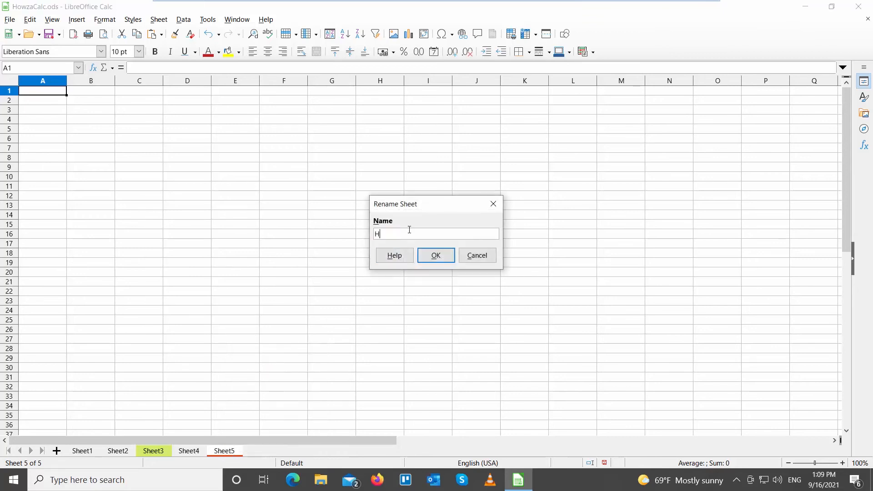
type("owza")
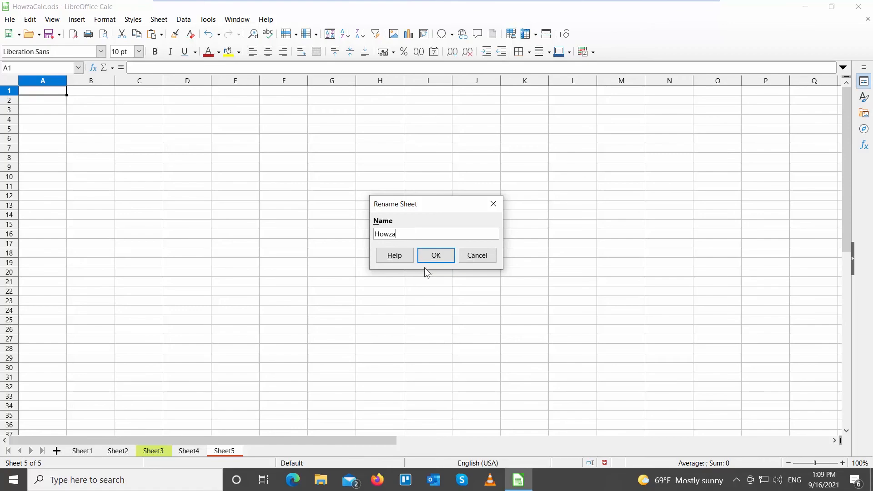
left_click(436, 255)
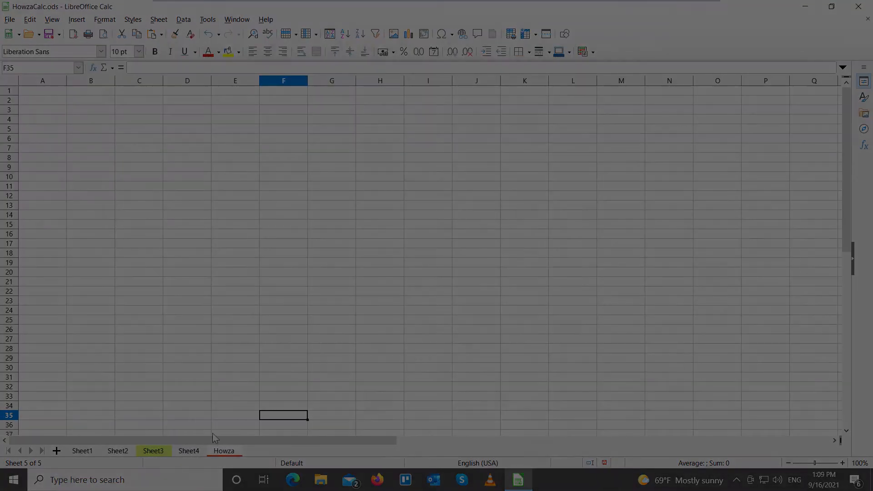